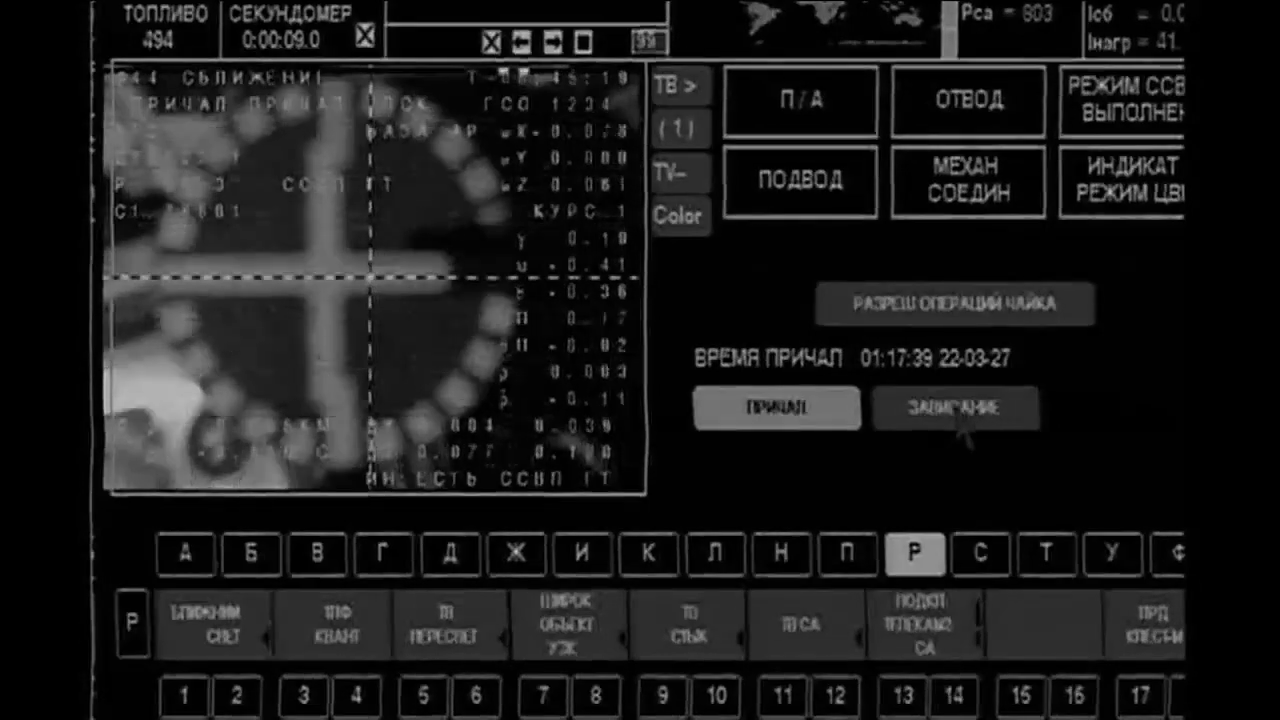
# Engage ПОДВОД approach mode to begin closing on the station's docking target
pyautogui.click(800, 181)
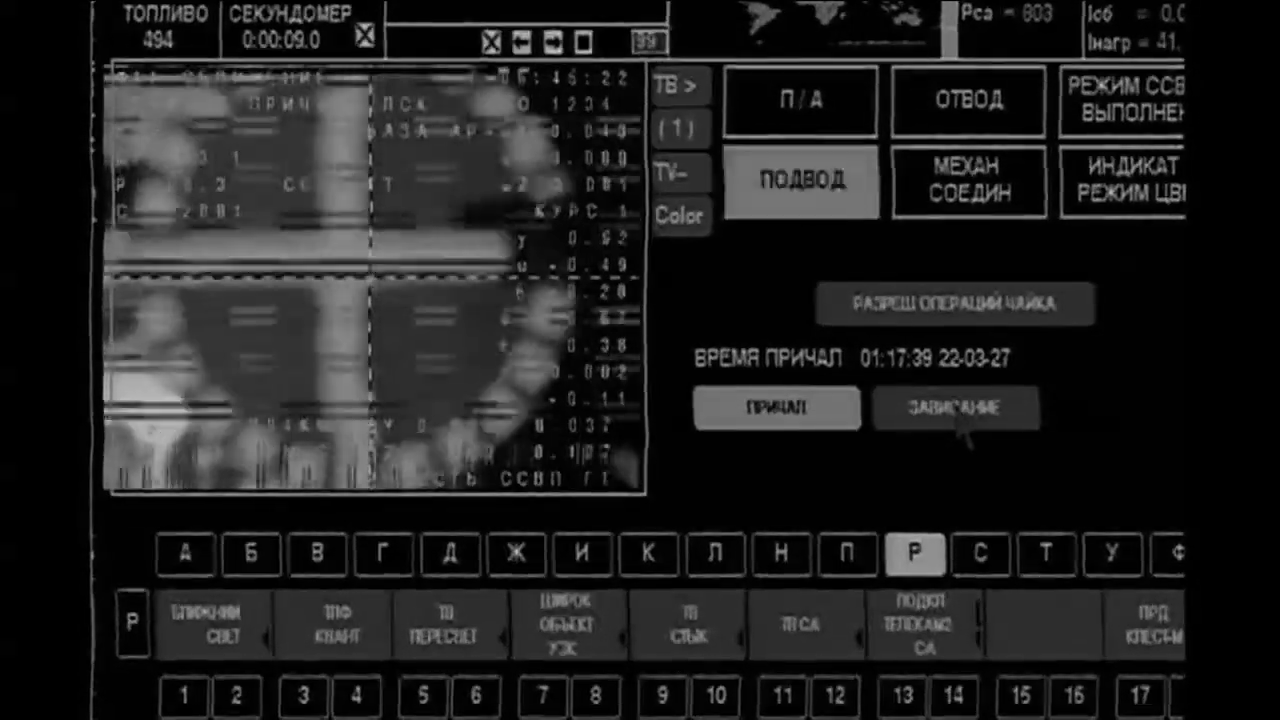